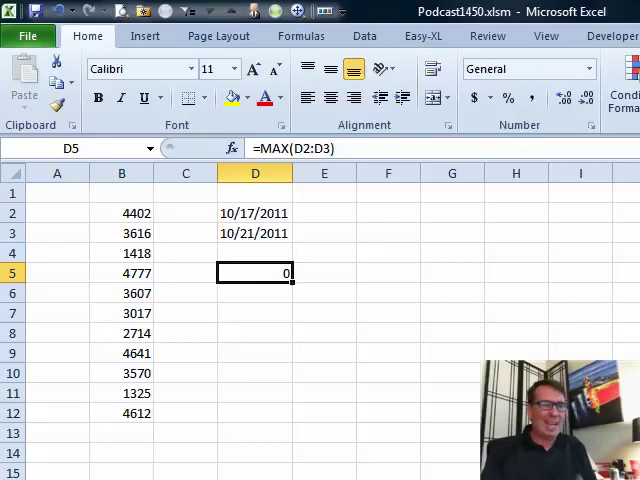
mouse_move(189, 431)
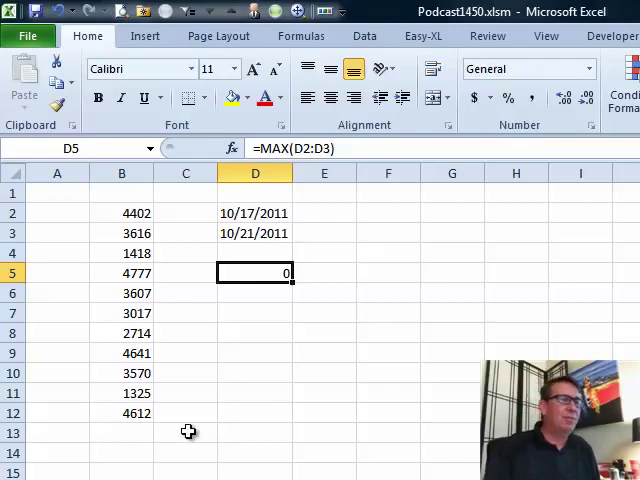
mouse_move(132, 431)
text(=sum(B1:B12)
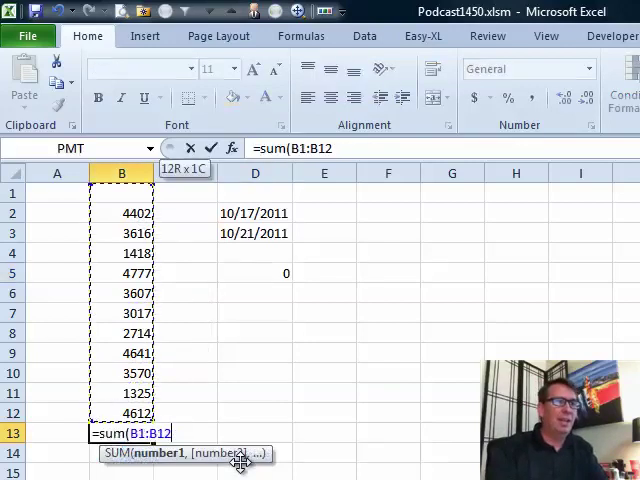
- Enter =SUM(B2:B12) in B13, which returns 0, then select the MAX formula in D5
key(Return)
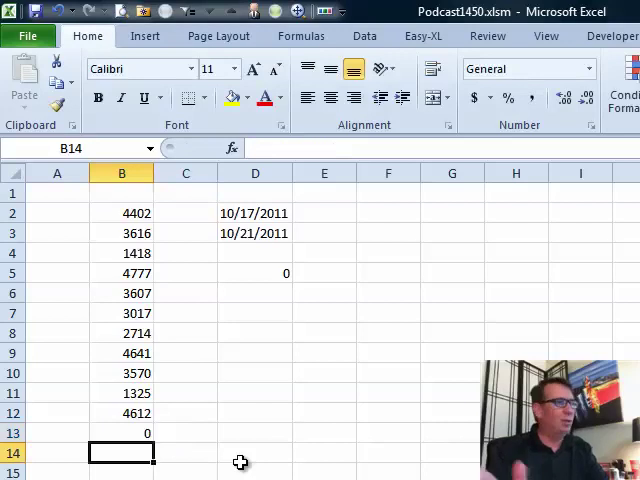
click(121, 432)
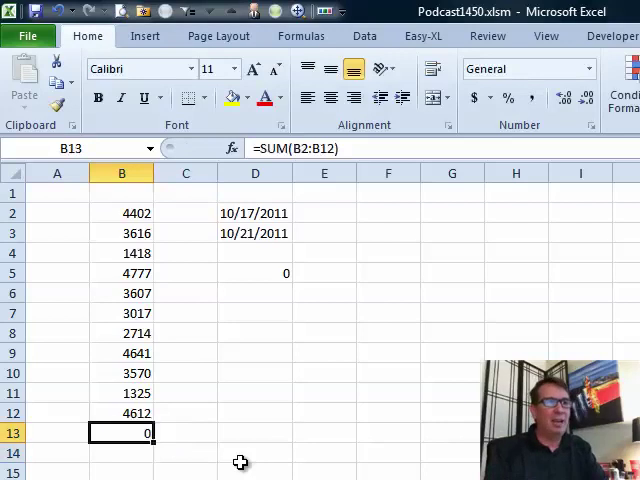
click(254, 273)
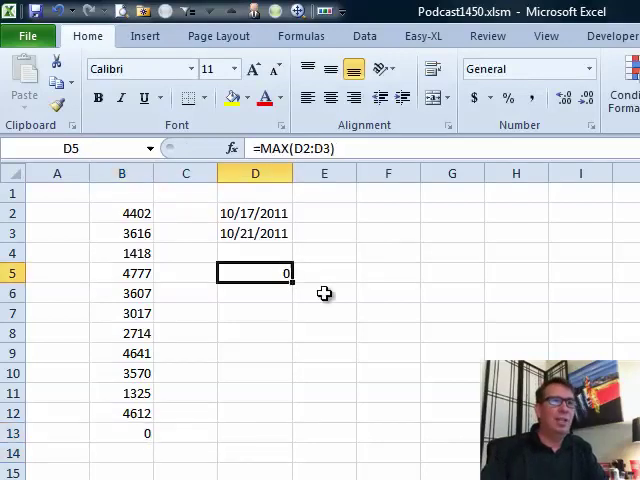
mouse_move(343, 148)
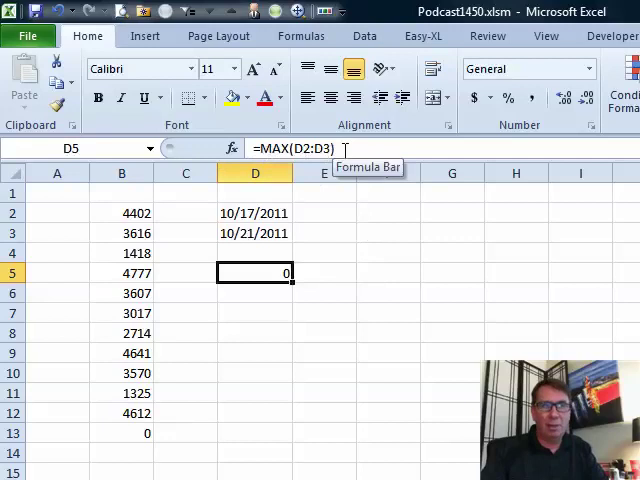
mouse_move(347, 328)
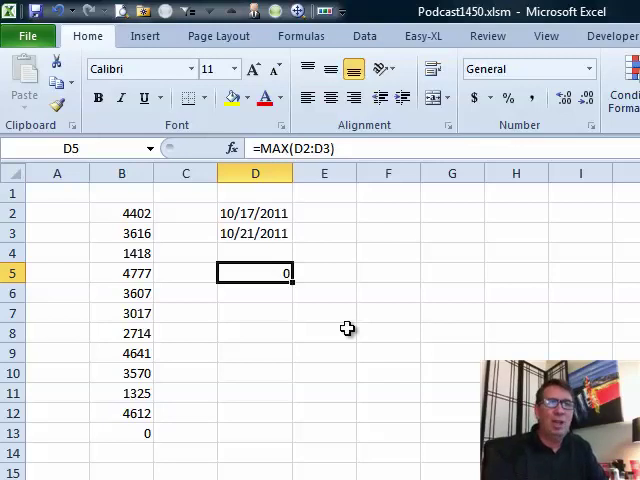
mouse_move(148, 258)
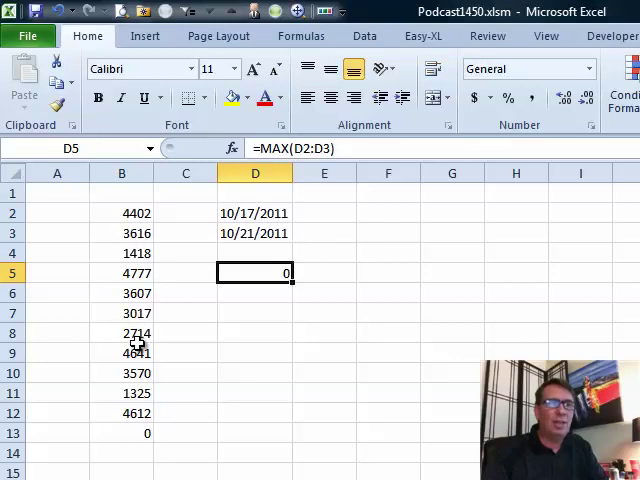
mouse_move(222, 258)
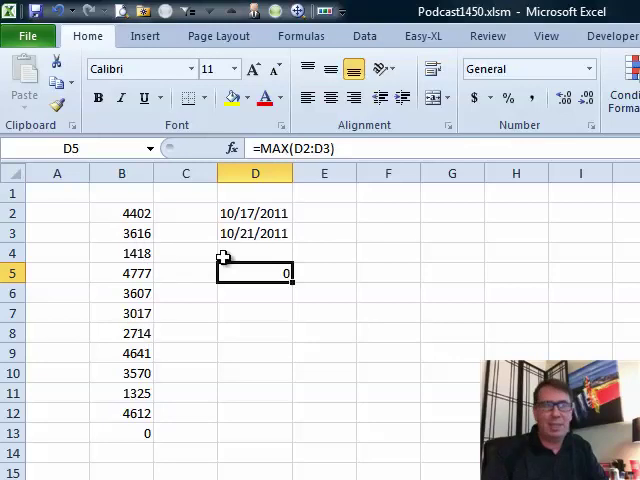
mouse_move(472, 327)
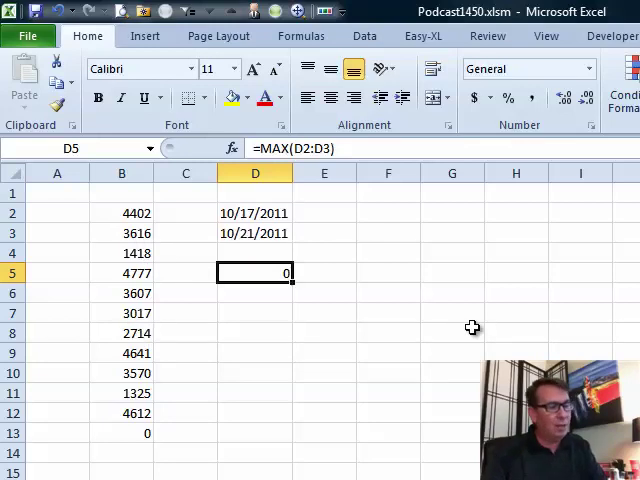
mouse_move(467, 327)
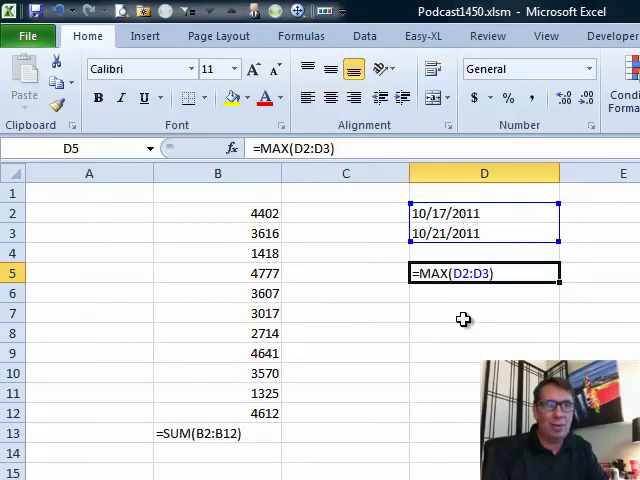
- Enter the test value 40829 in D7 and select it
key(Return)
text(40829)
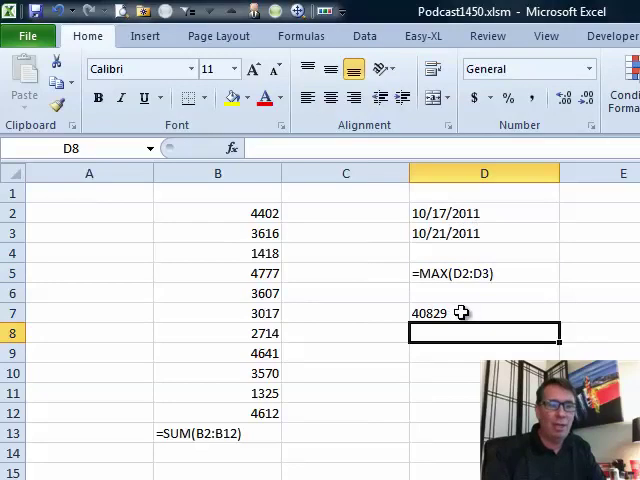
click(483, 313)
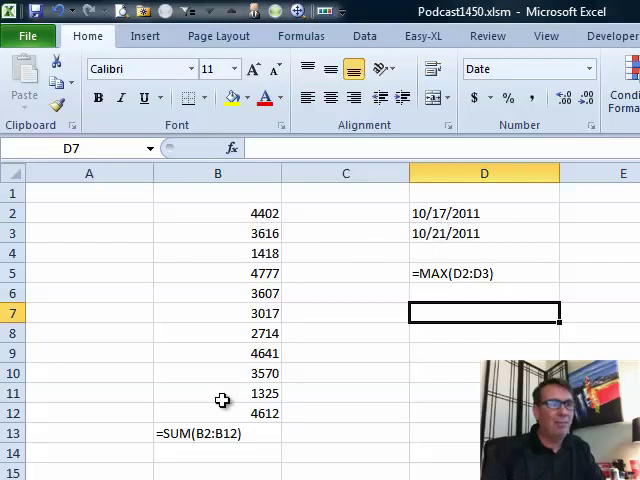
mouse_move(338, 391)
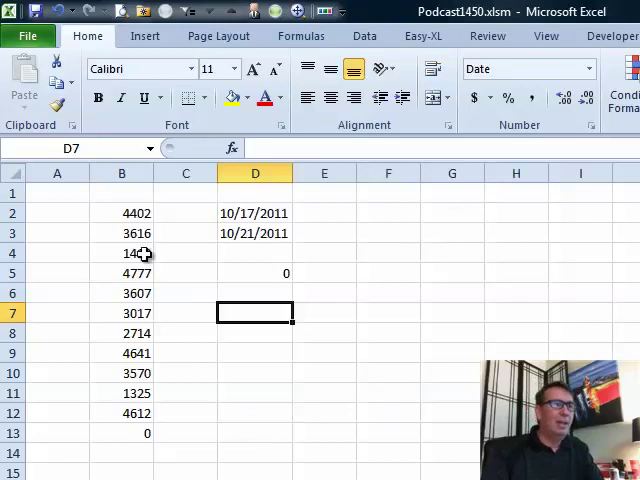
- Convert B2:B12 to real numbers with Text to Columns so the SUM shows 37699
drag(121, 213, 121, 413)
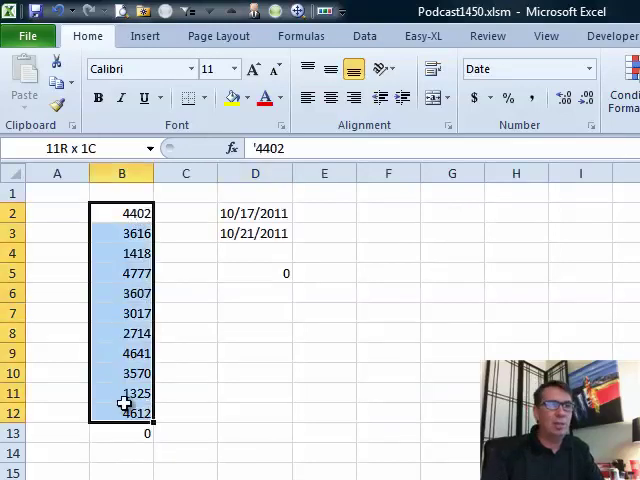
click(122, 213)
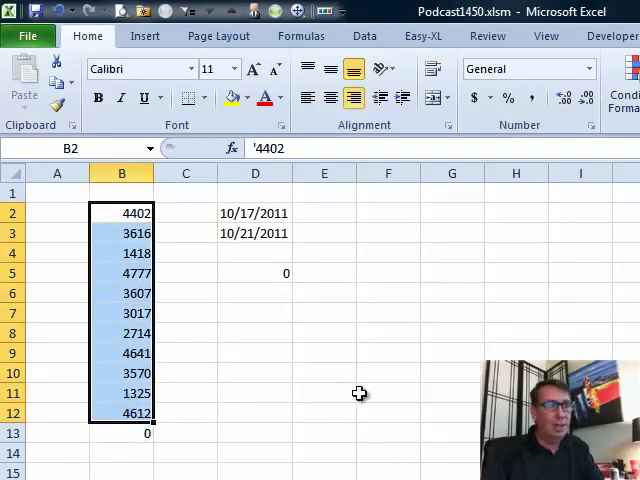
key(alt+d)
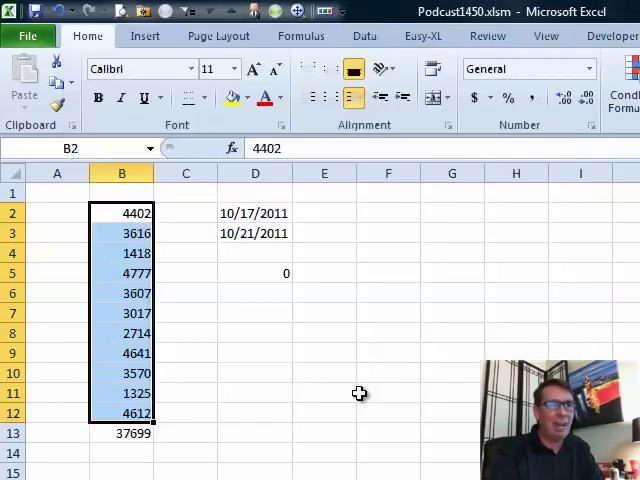
click(122, 273)
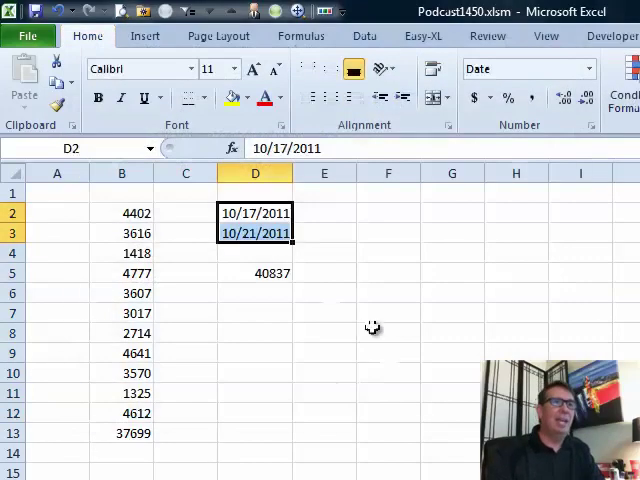
- Format the MAX result in D5 as Short Date, showing 10/21/2011
click(255, 273)
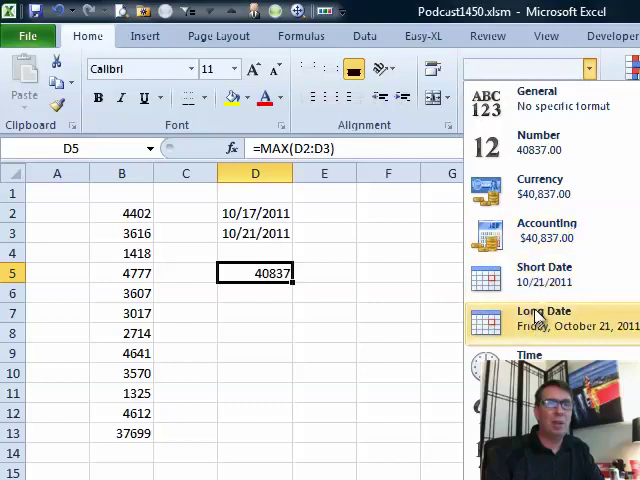
click(544, 318)
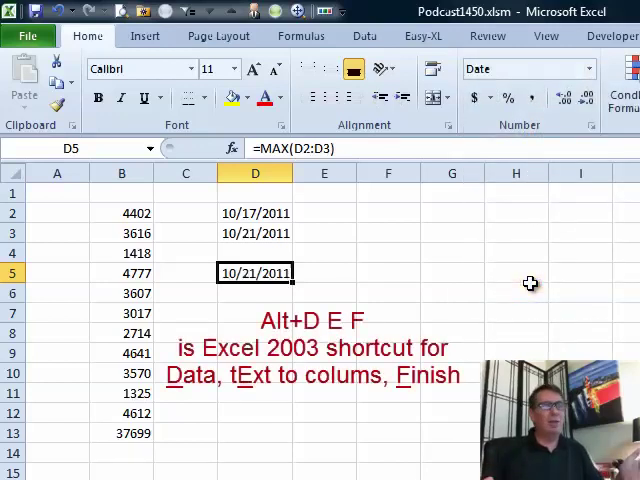
mouse_move(465, 313)
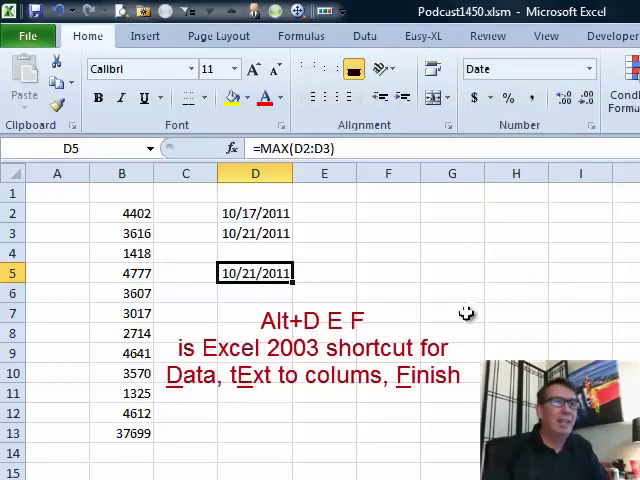
mouse_move(120, 219)
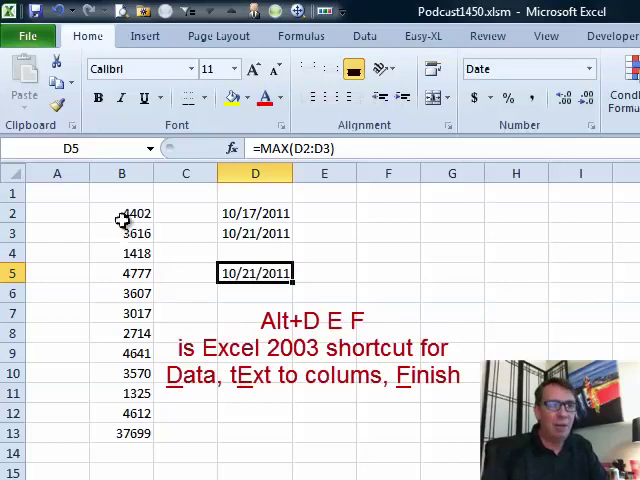
mouse_move(124, 410)
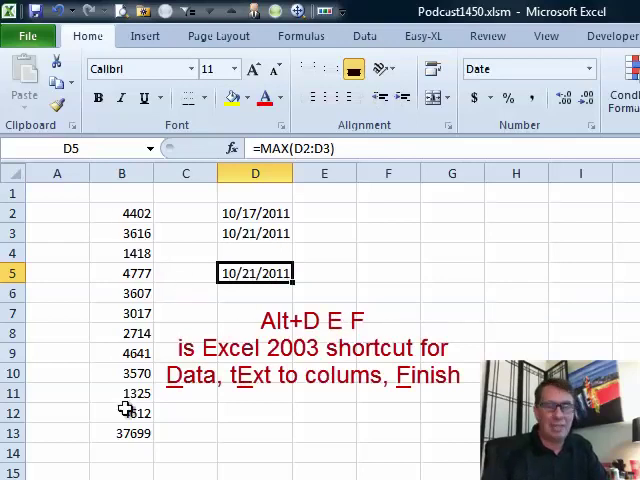